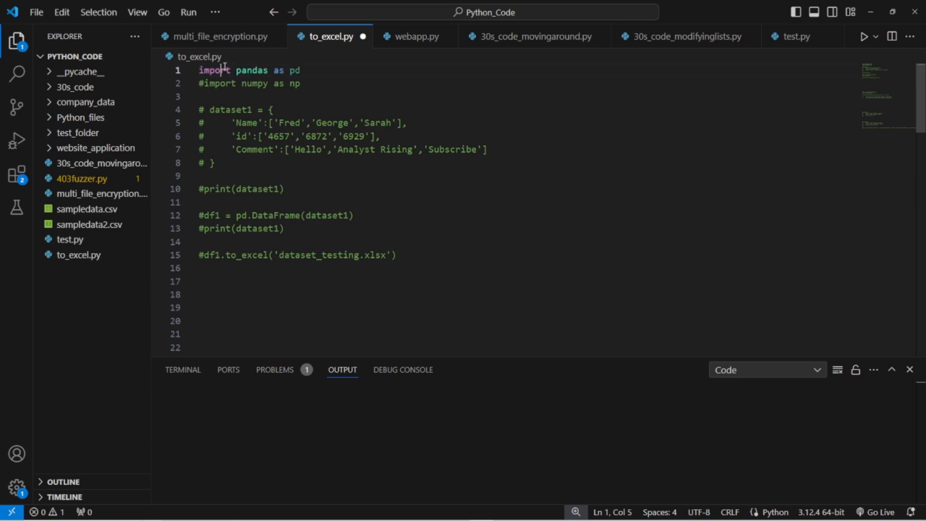
Review the pandas import alias pd and the commented numpy import line
drag(273, 71, 301, 70)
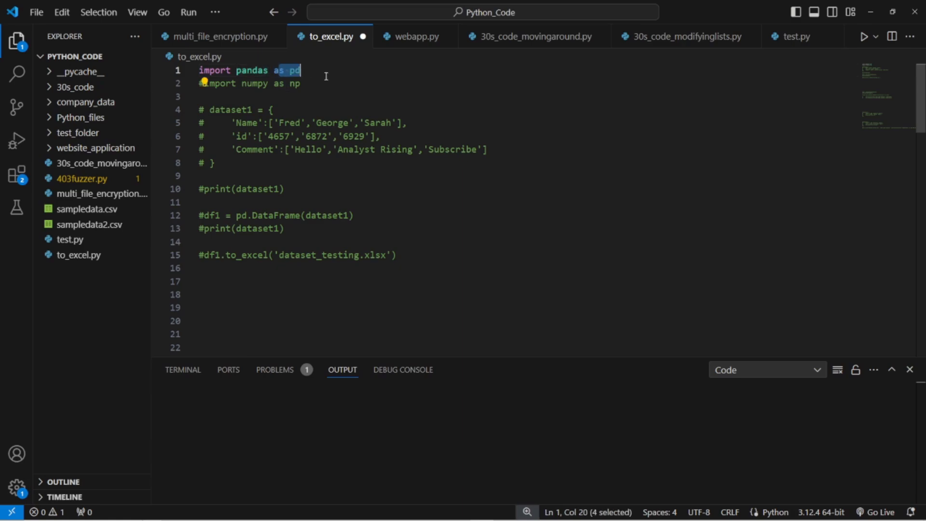
click(302, 70)
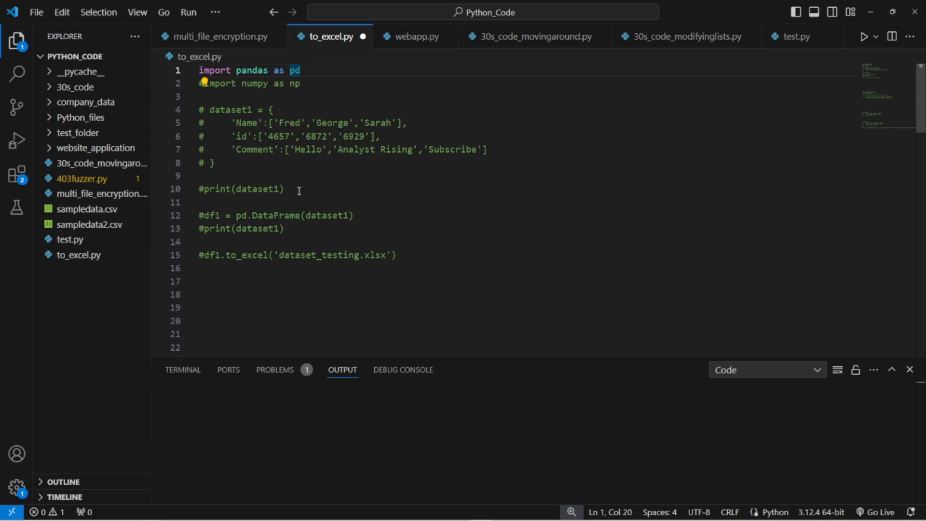
mouse_move(229, 100)
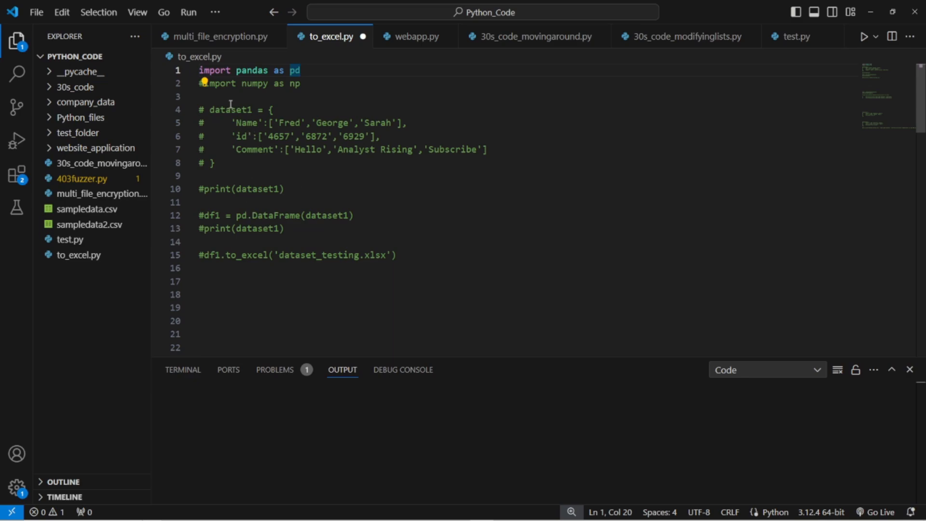
triple_click(248, 83)
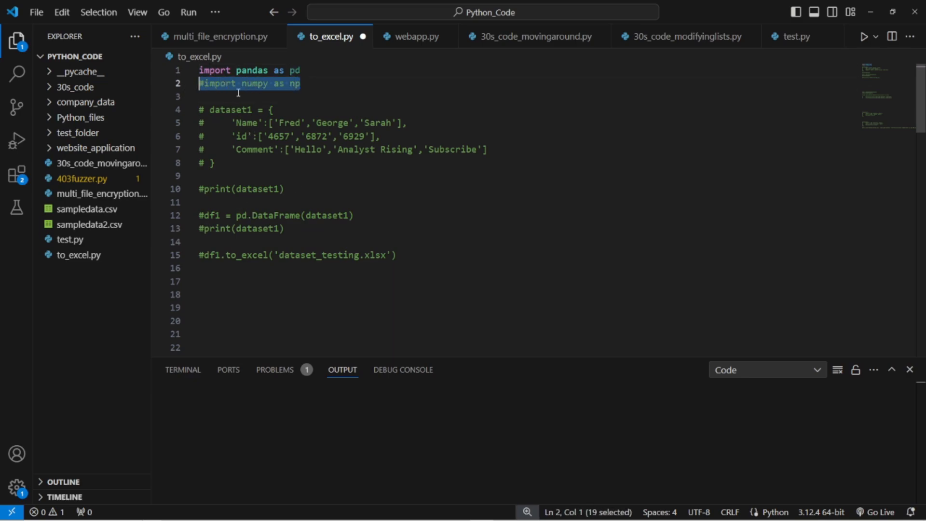
click(306, 177)
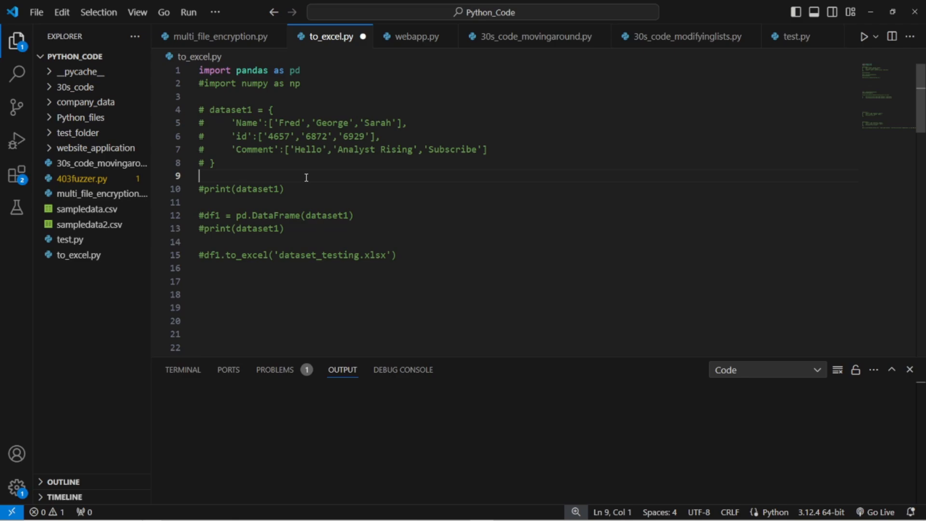
mouse_move(224, 169)
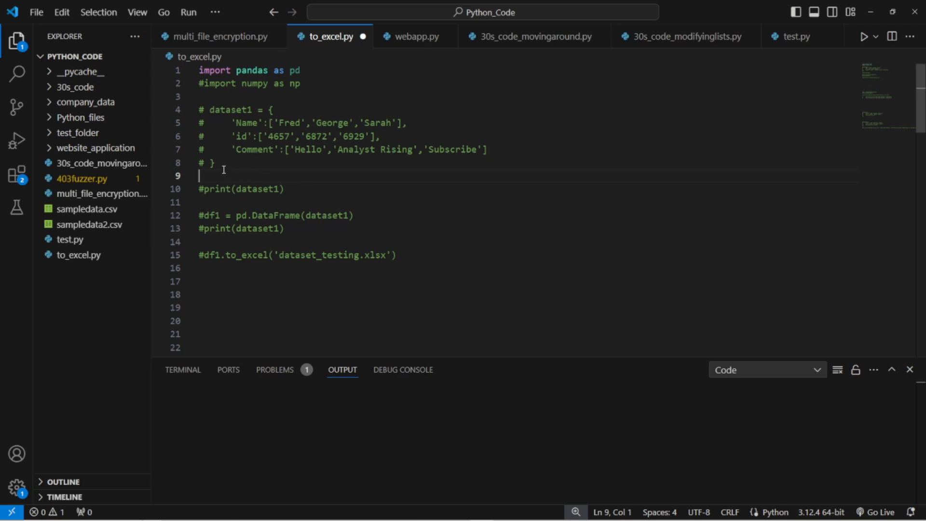
Uncomment the dataset1 dictionary holding the Name, id and Comment lists
drag(199, 109, 215, 162)
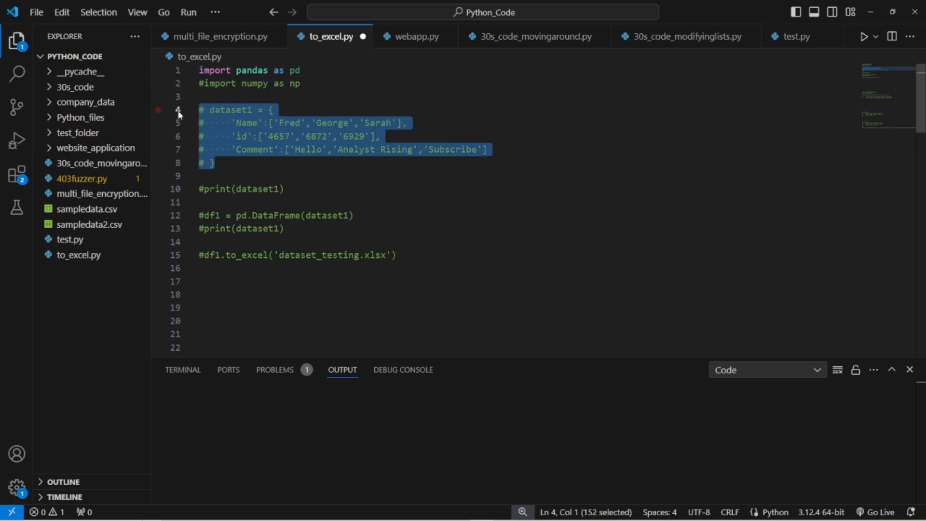
key(ctrl+/)
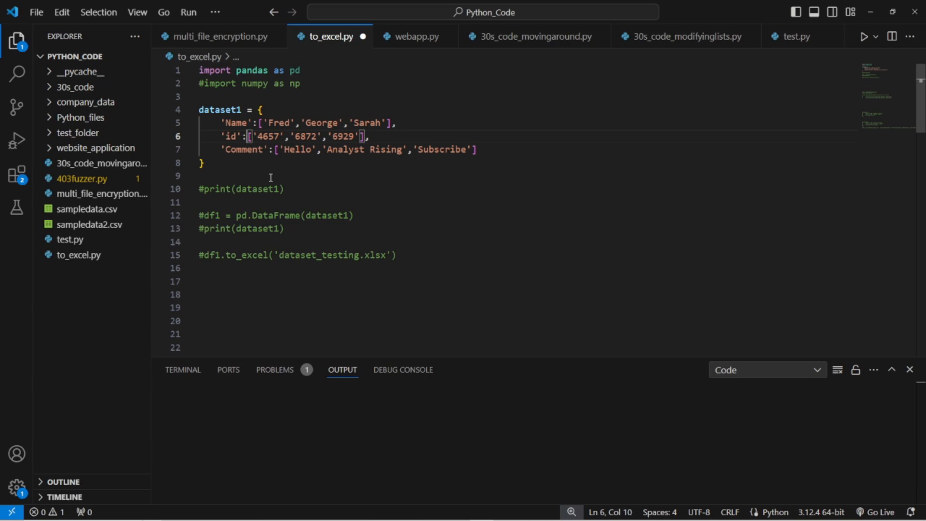
mouse_move(253, 175)
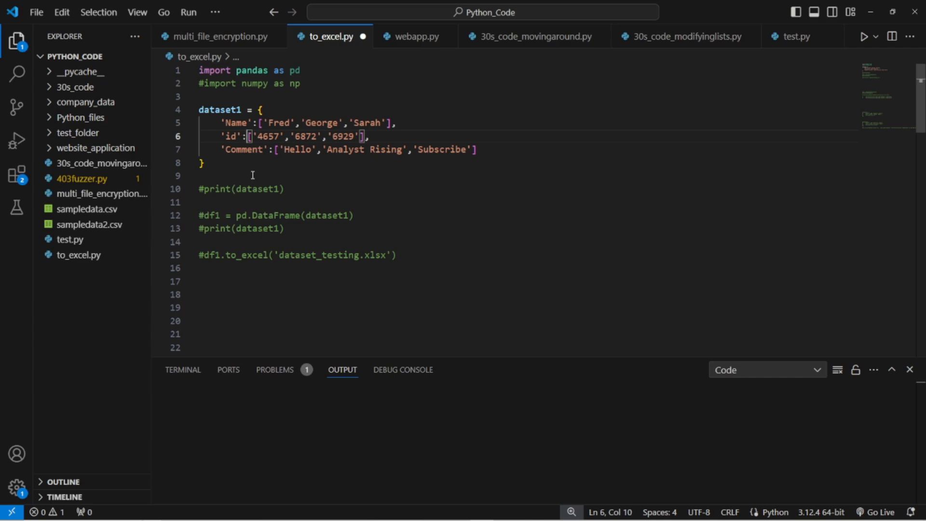
drag(259, 109, 203, 163)
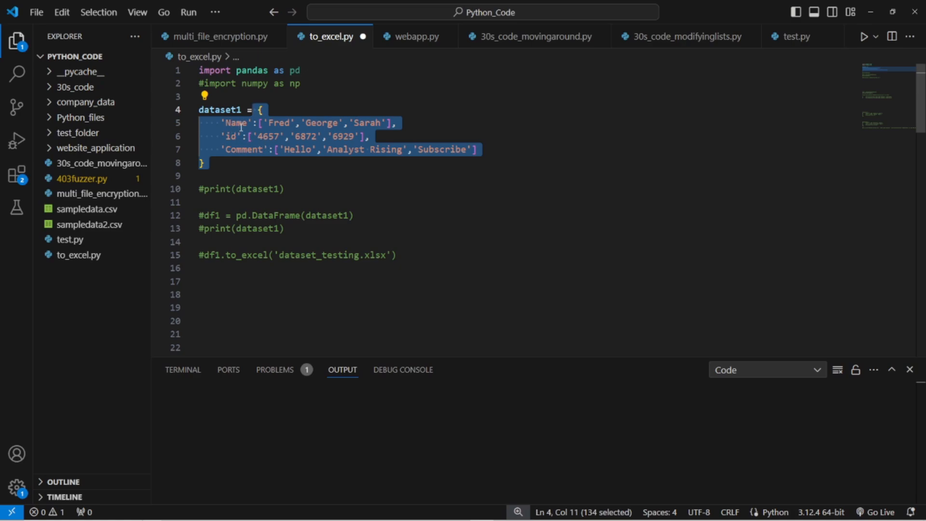
click(241, 122)
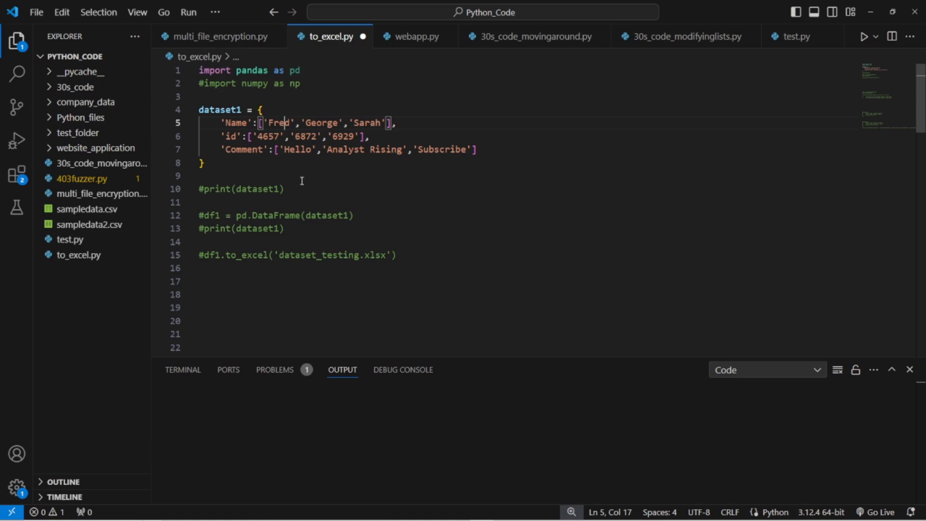
mouse_move(210, 183)
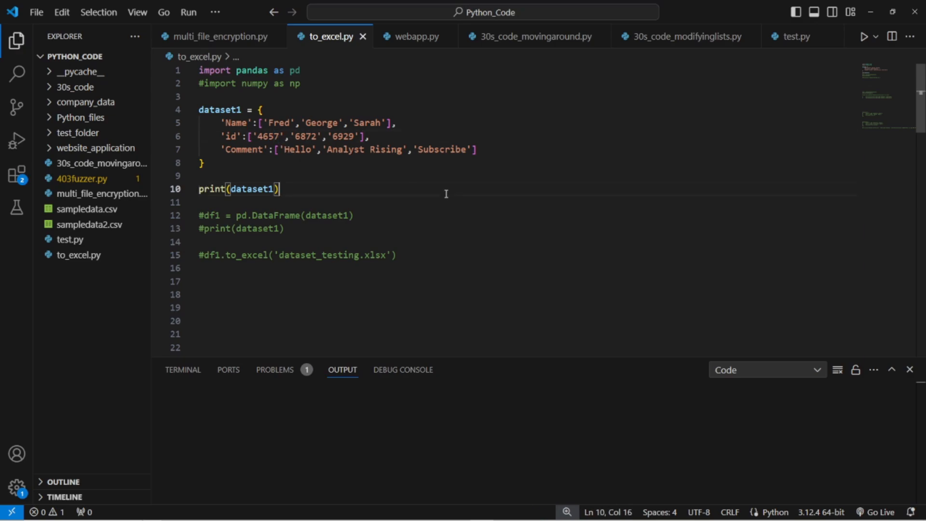
mouse_move(515, 230)
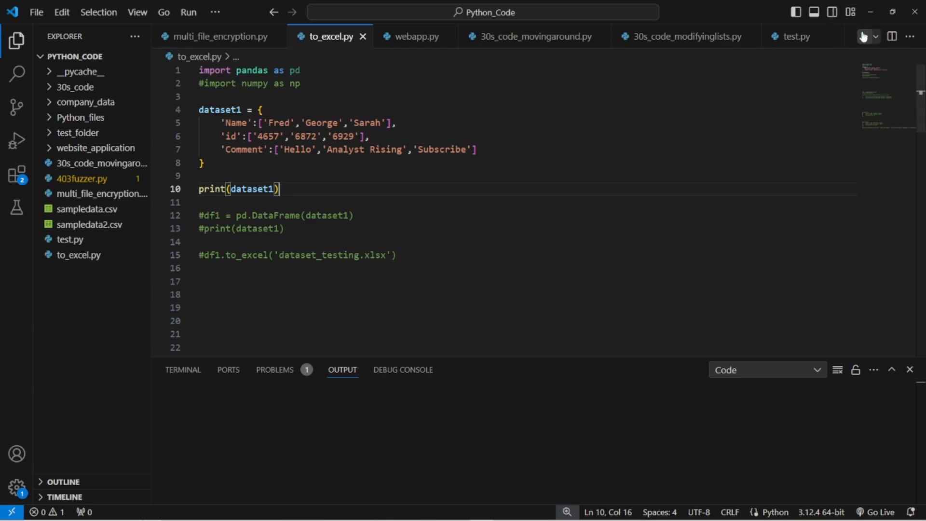
Run to_excel.py and check the printed dataset1 dictionary with Fred, George and Sarah
click(865, 37)
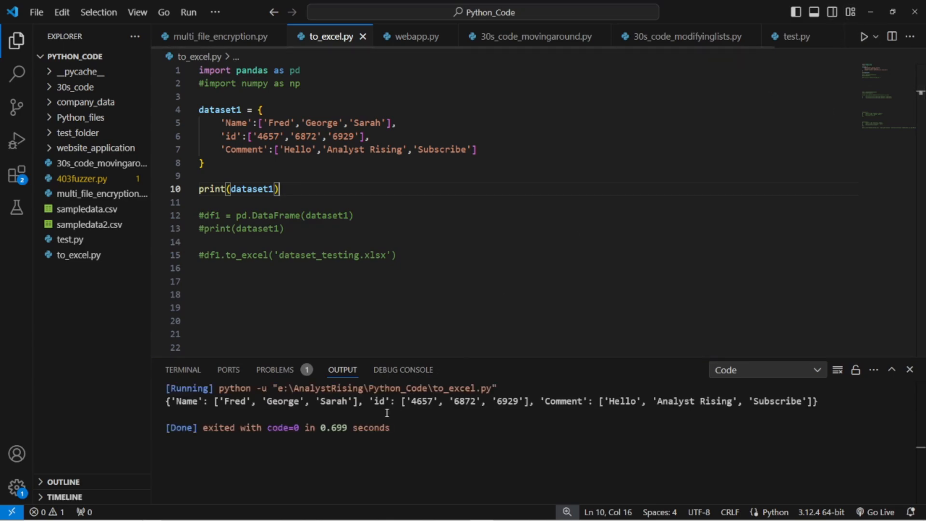
drag(252, 401, 819, 402)
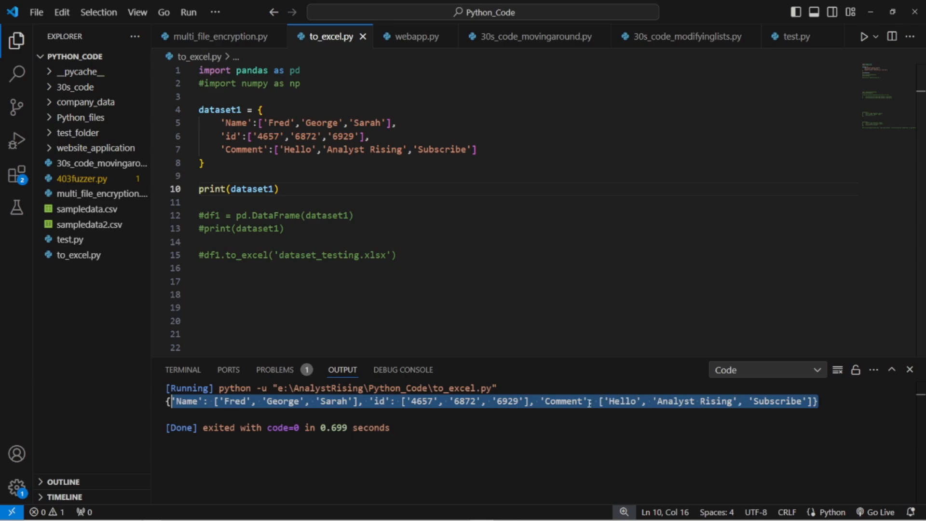
click(452, 147)
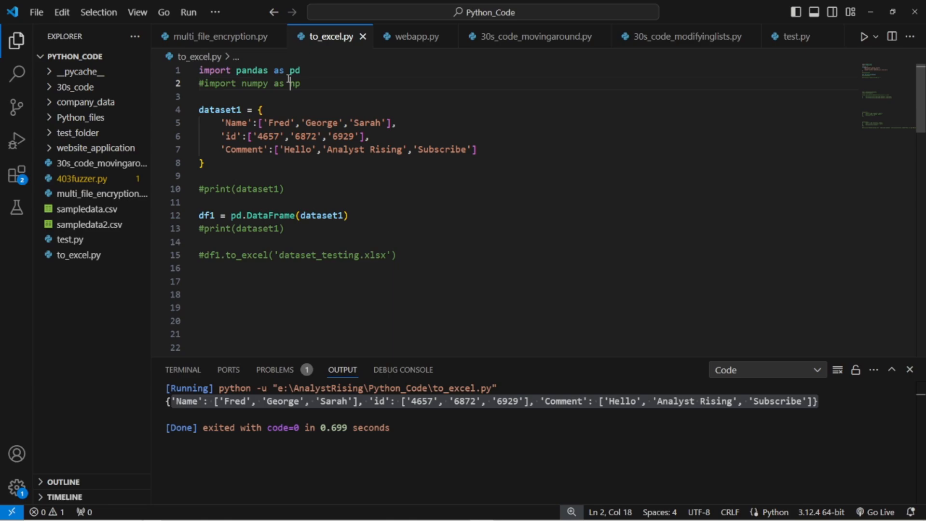
Review the pd.DataFrame(dataset1) call and make the script print df1
double_click(268, 215)
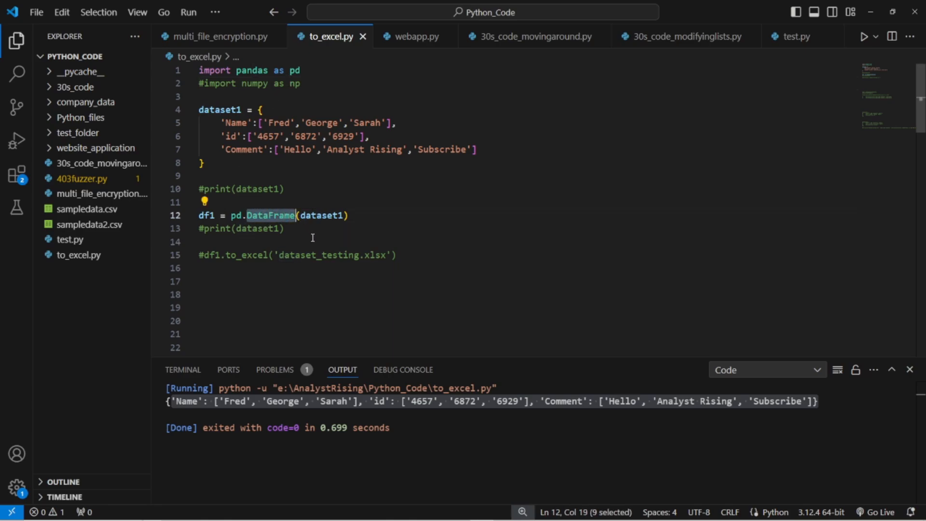
double_click(320, 215)
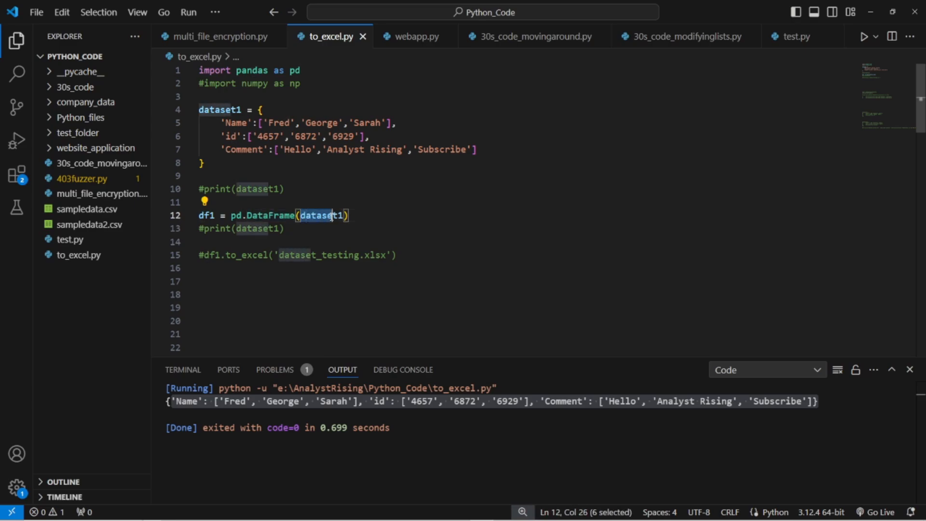
click(317, 202)
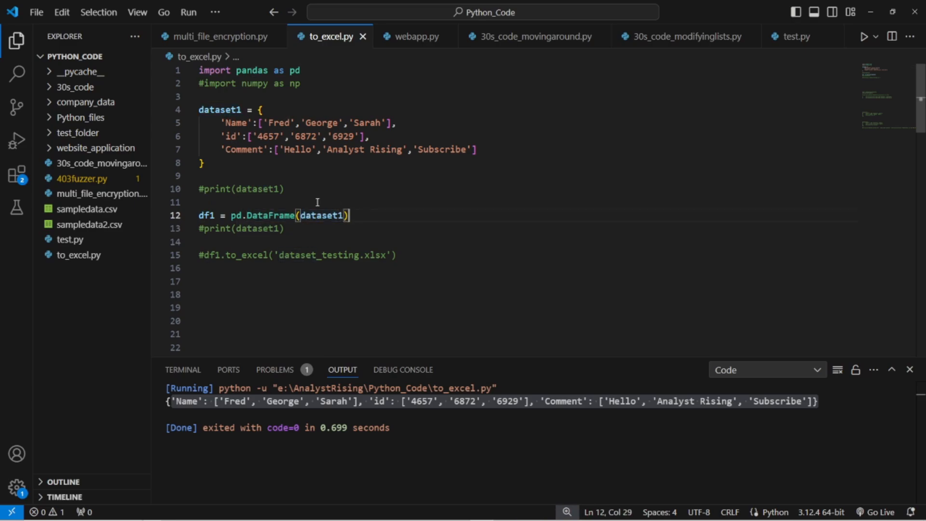
click(202, 203)
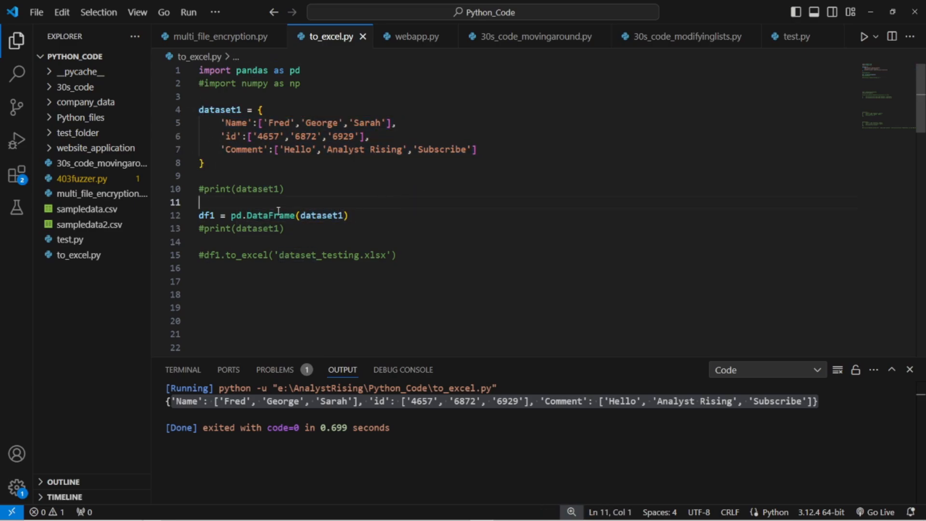
mouse_move(206, 216)
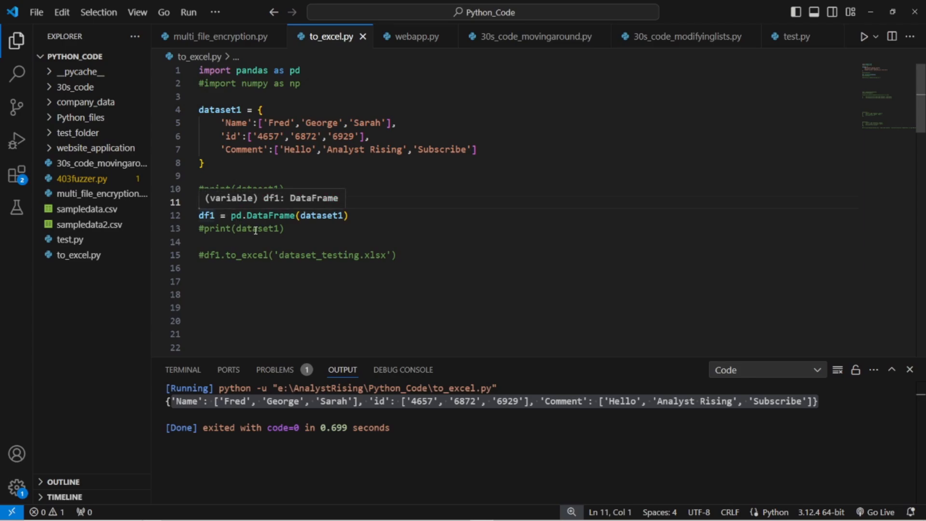
mouse_move(254, 229)
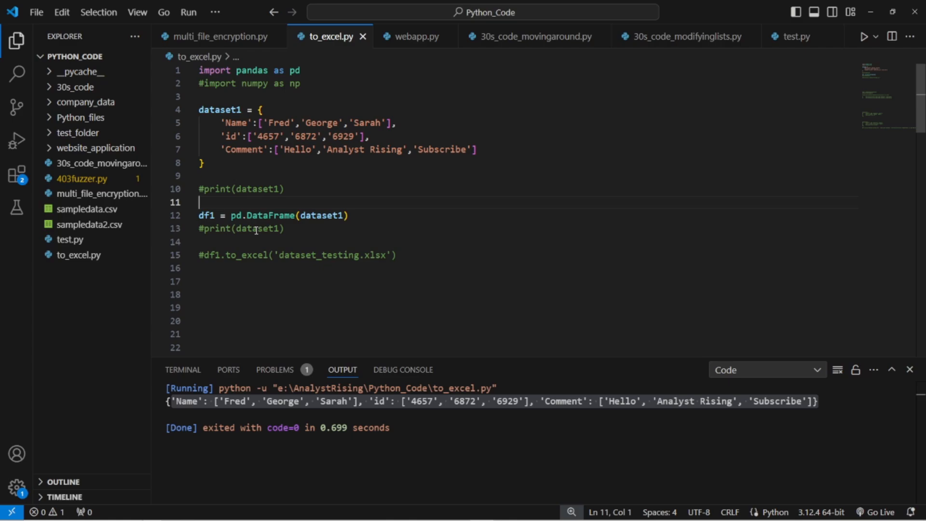
mouse_move(221, 215)
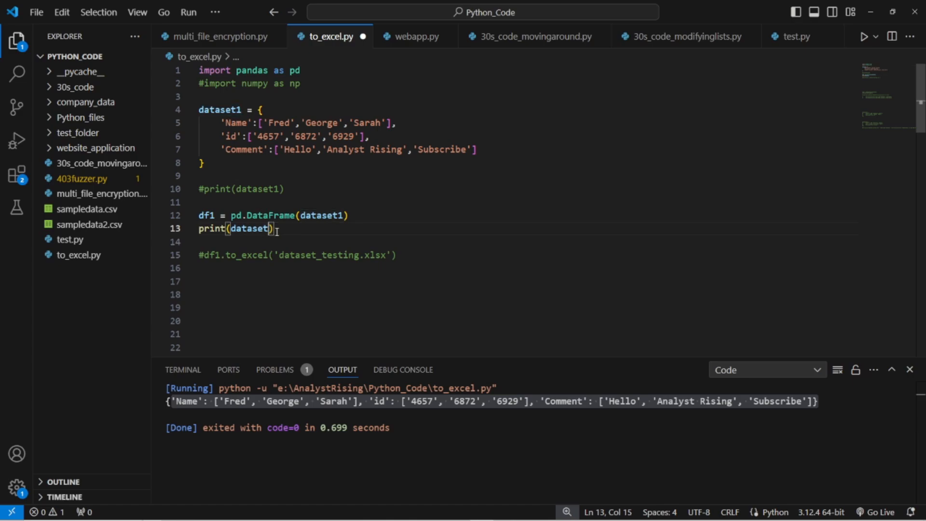
text(df1)
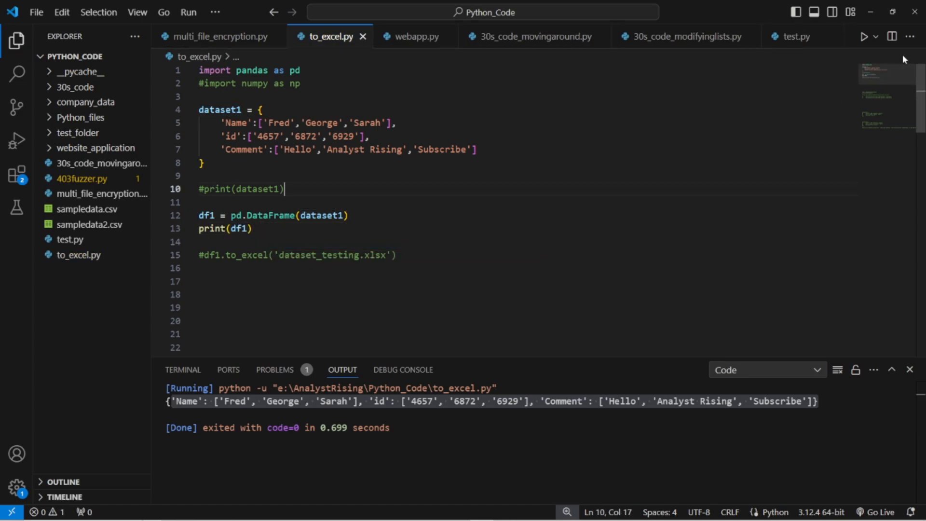
Run the script and view the Name, id and Comment table in the Output panel
click(865, 36)
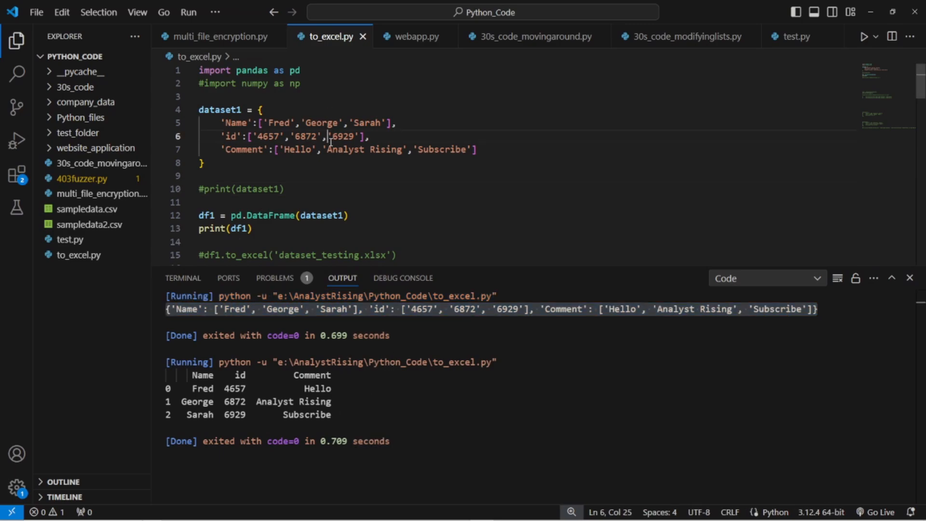
drag(165, 362, 486, 420)
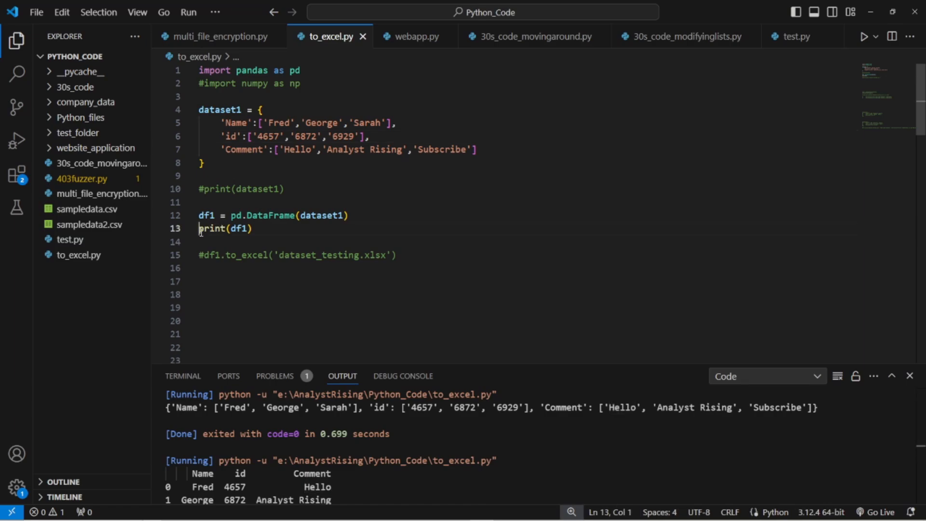
Comment out print(df1) and activate df1.to_excel('dataset_testing.xlsx') to create the workbook
text(#)
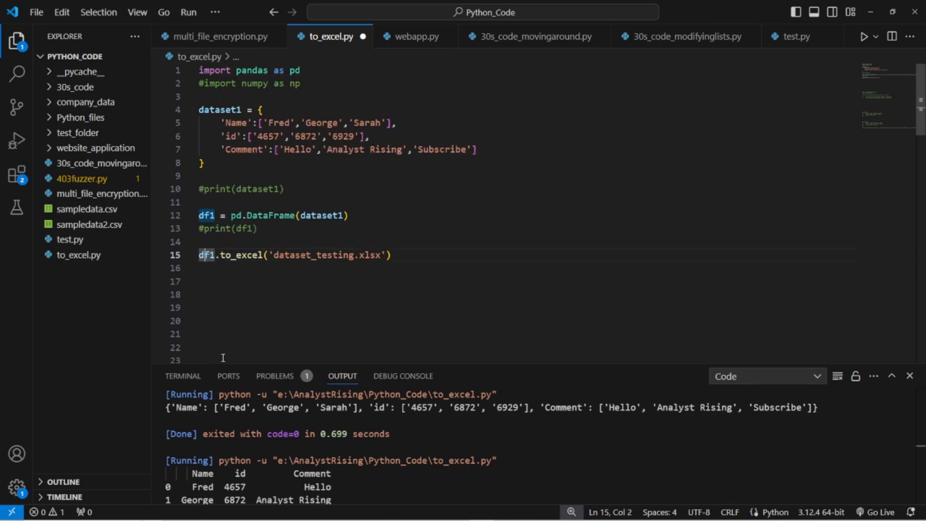
mouse_move(238, 267)
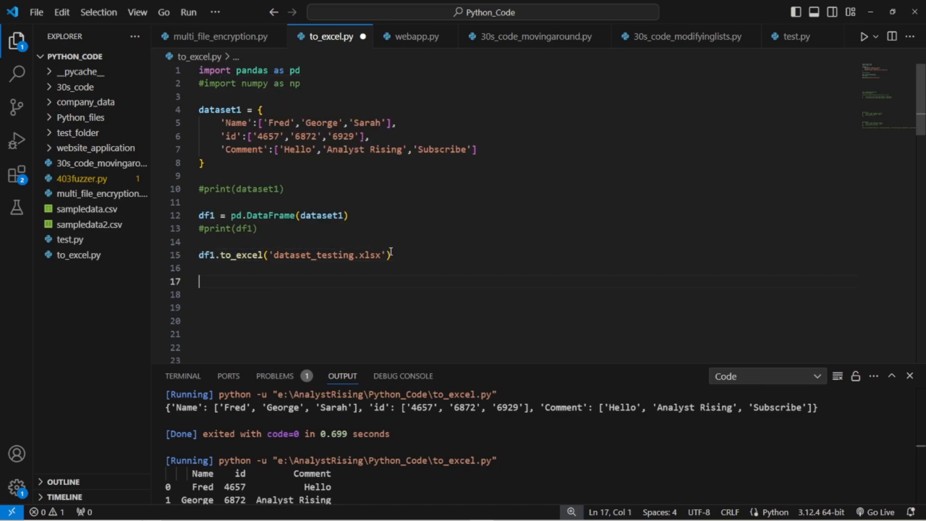
drag(272, 255, 386, 255)
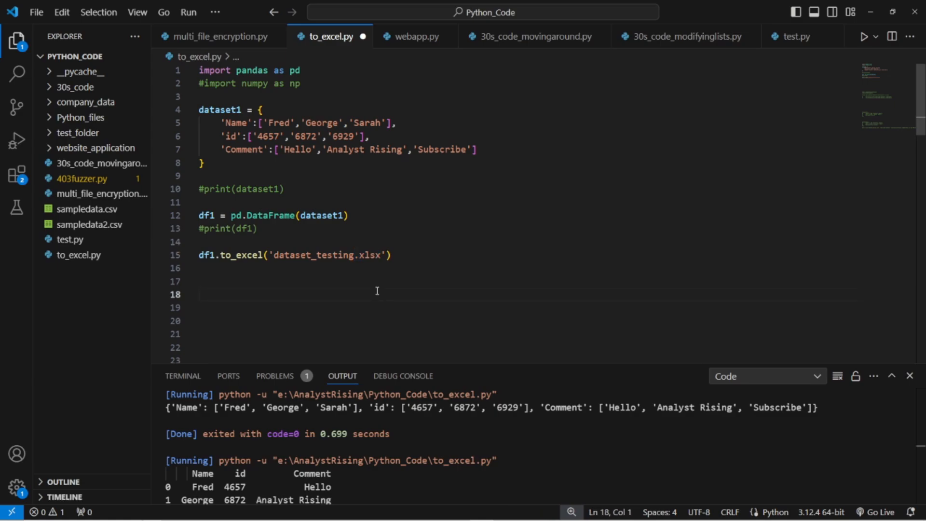
click(276, 255)
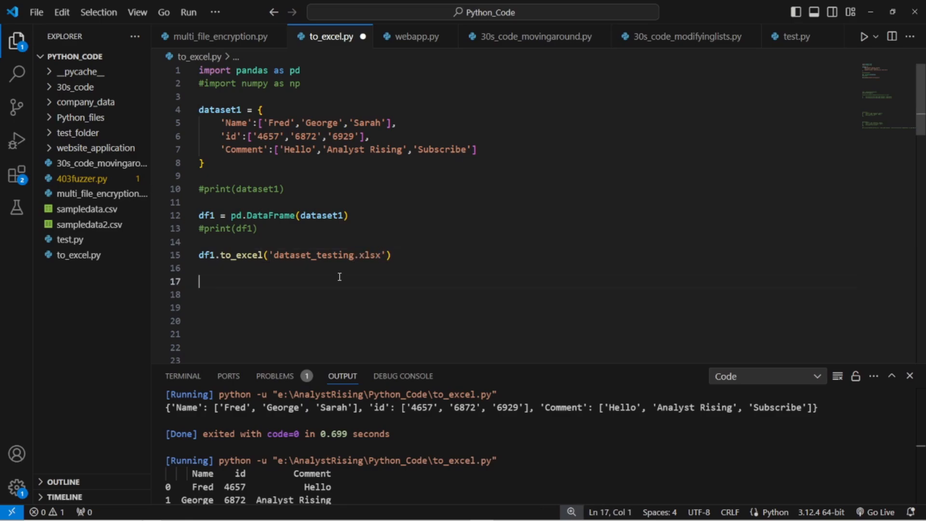
mouse_move(322, 282)
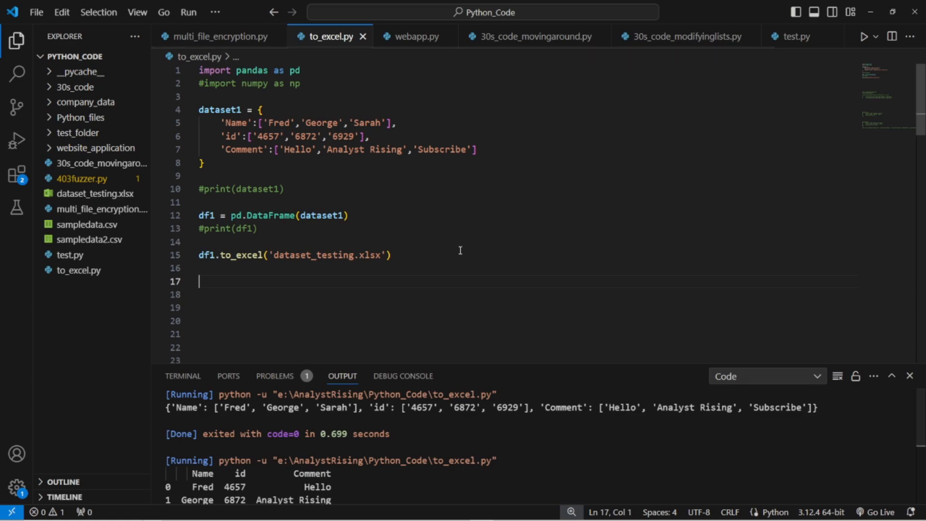
mouse_move(77, 194)
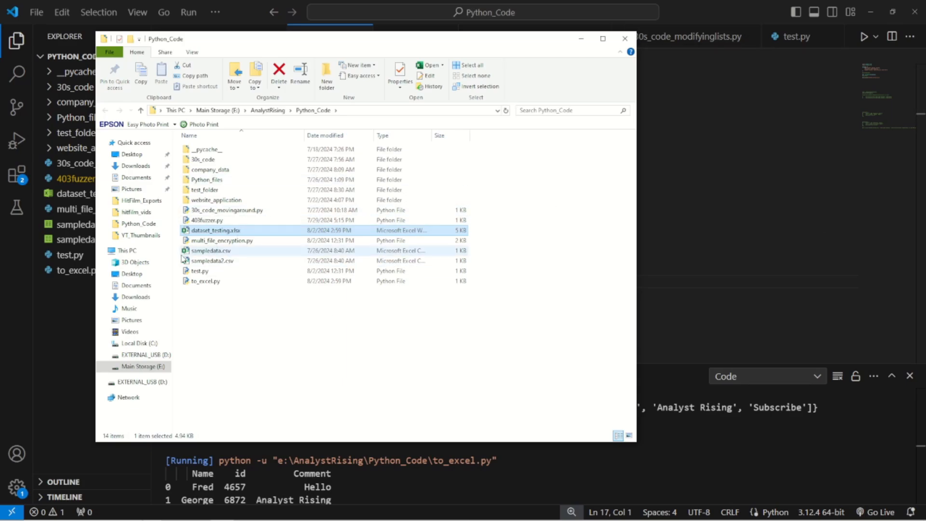
mouse_move(244, 242)
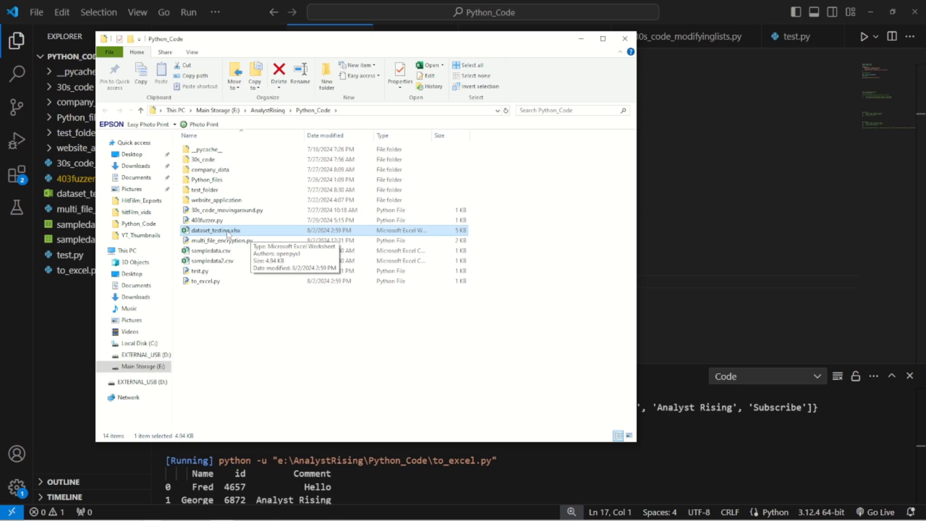
double_click(216, 230)
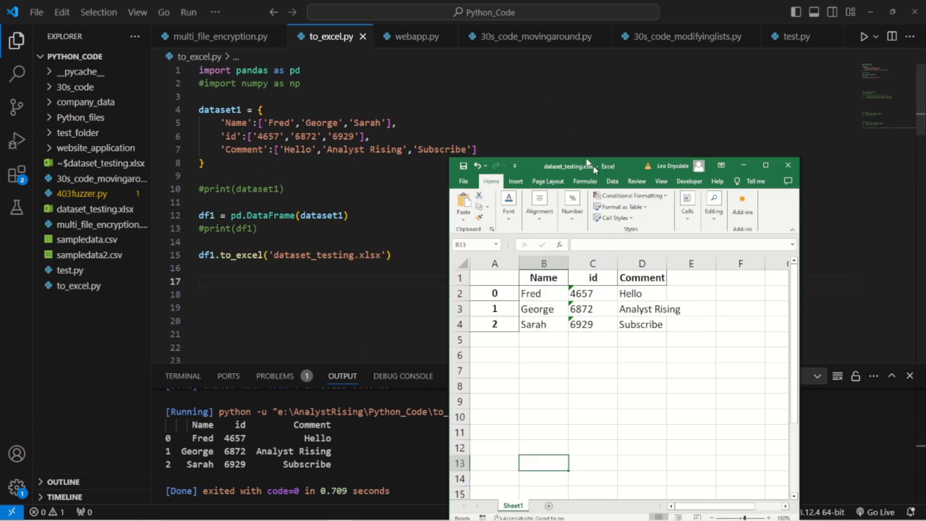
drag(587, 165, 552, 65)
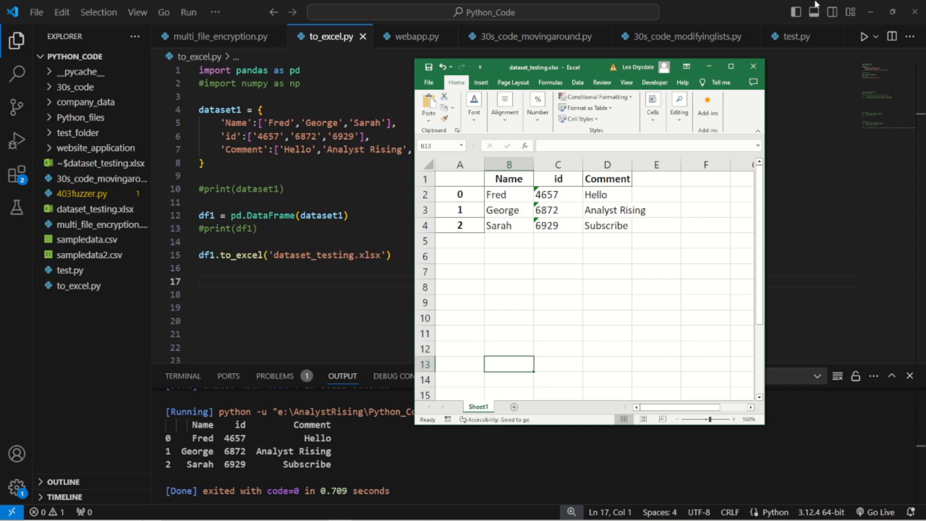
click(752, 67)
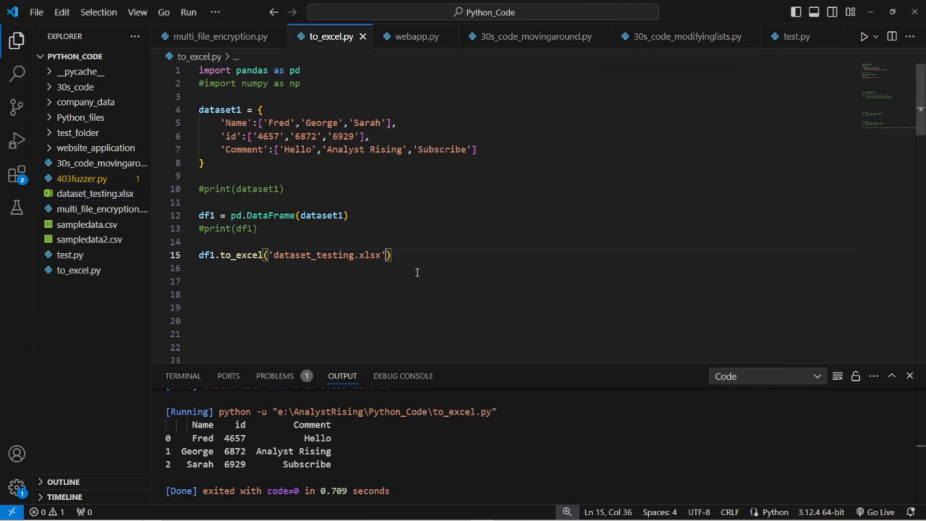
mouse_move(429, 347)
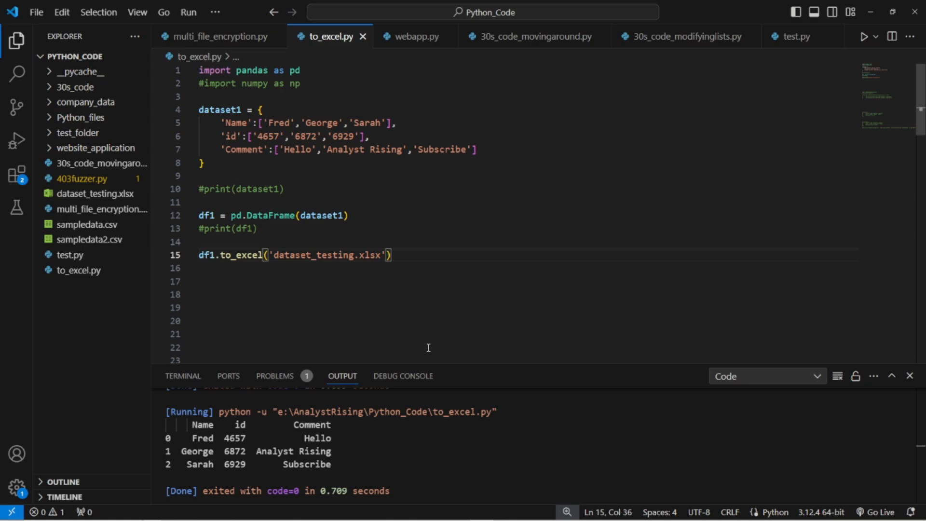
Add sheet_name='dataset1' to the df1.to_excel call and rerun the script
text(,sheet_name=)
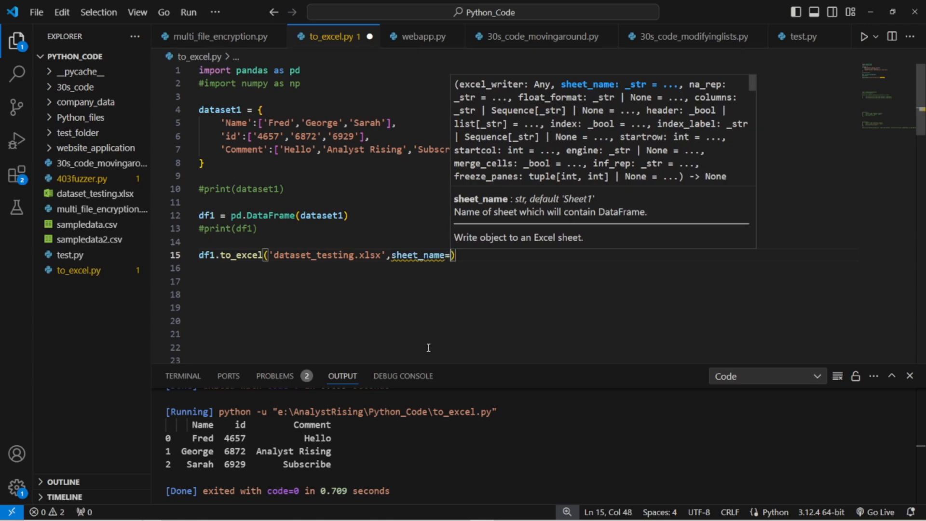
text('')
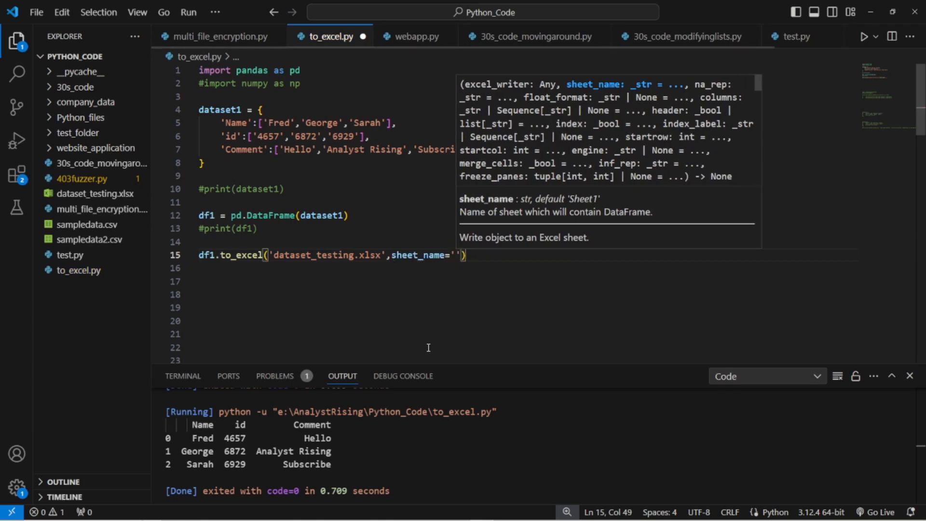
text(dateset1)
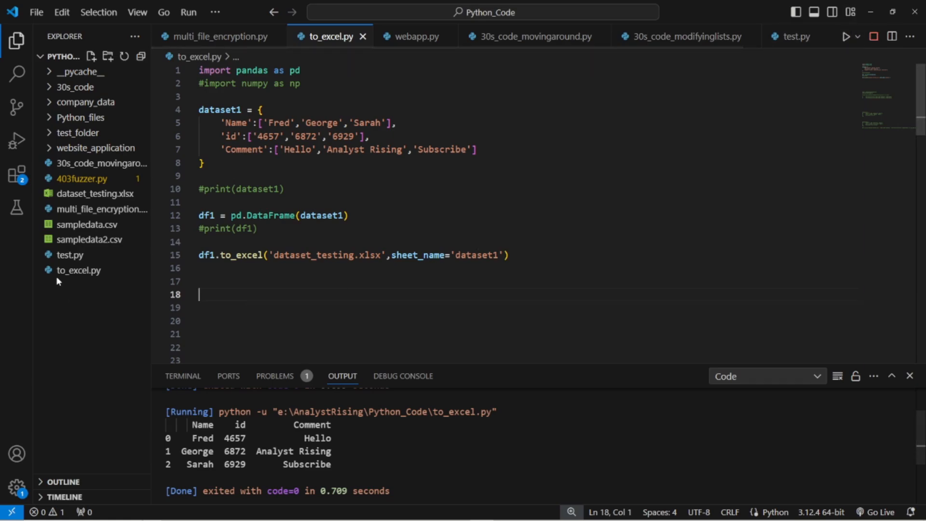
Reveal dataset_testing.xlsx in File Explorer and open it in Excel to see the dataset1 sheet
right_click(87, 193)
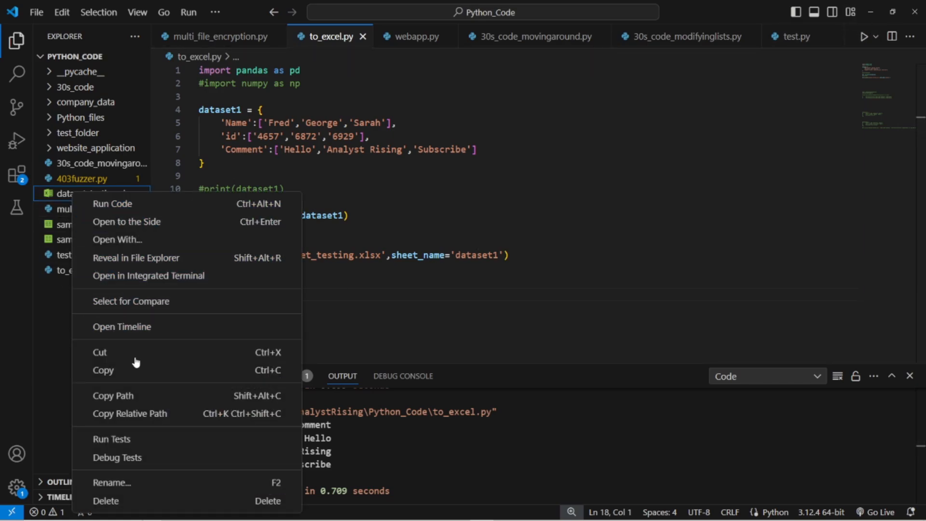
click(136, 257)
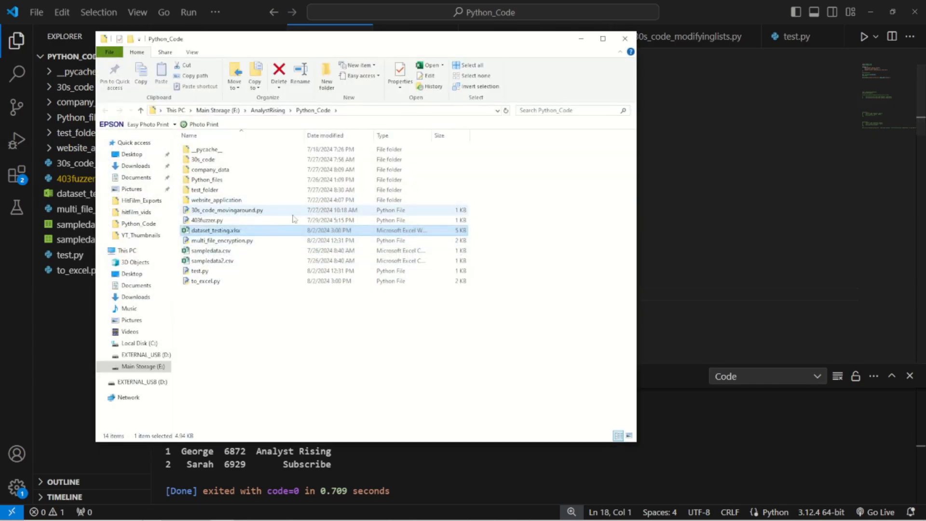
double_click(216, 229)
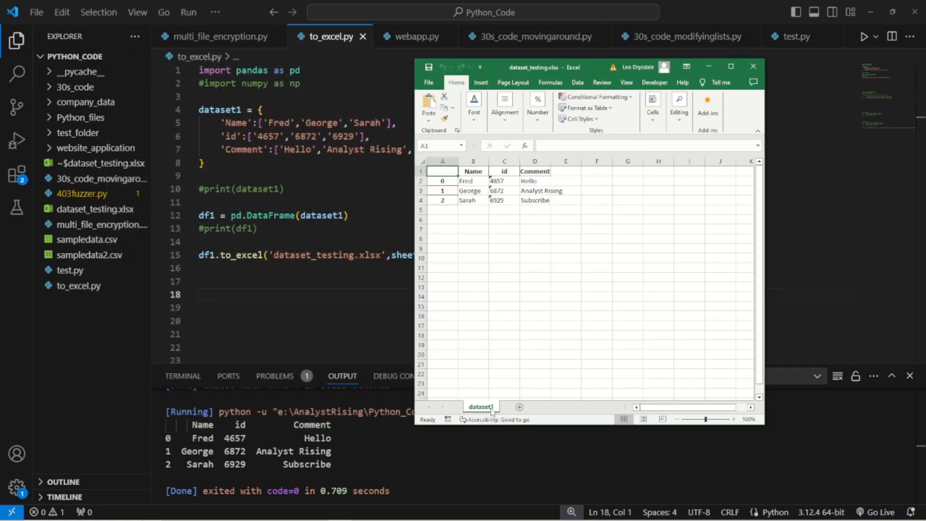
mouse_move(496, 373)
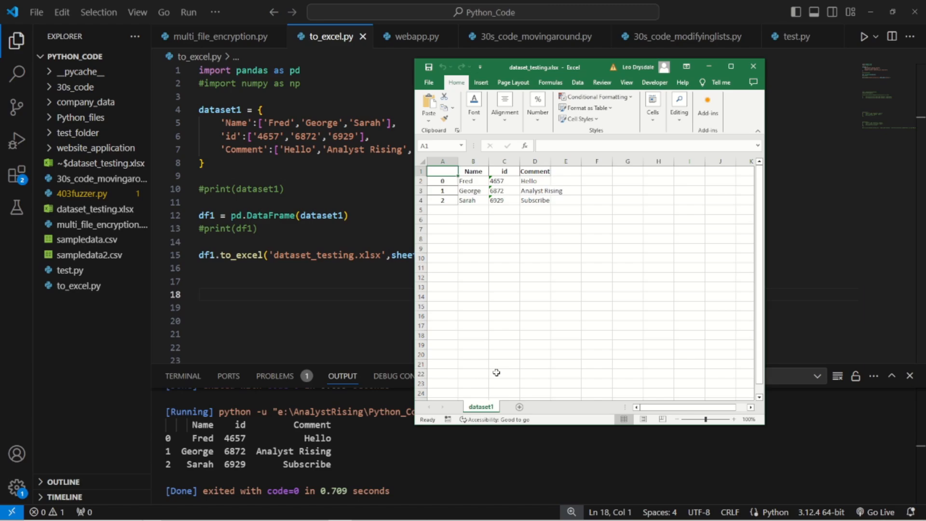
mouse_move(389, 373)
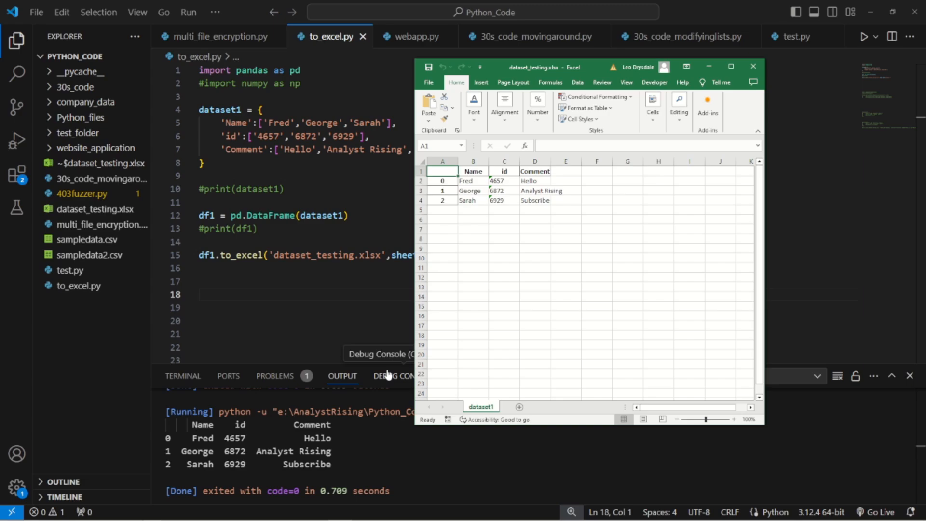